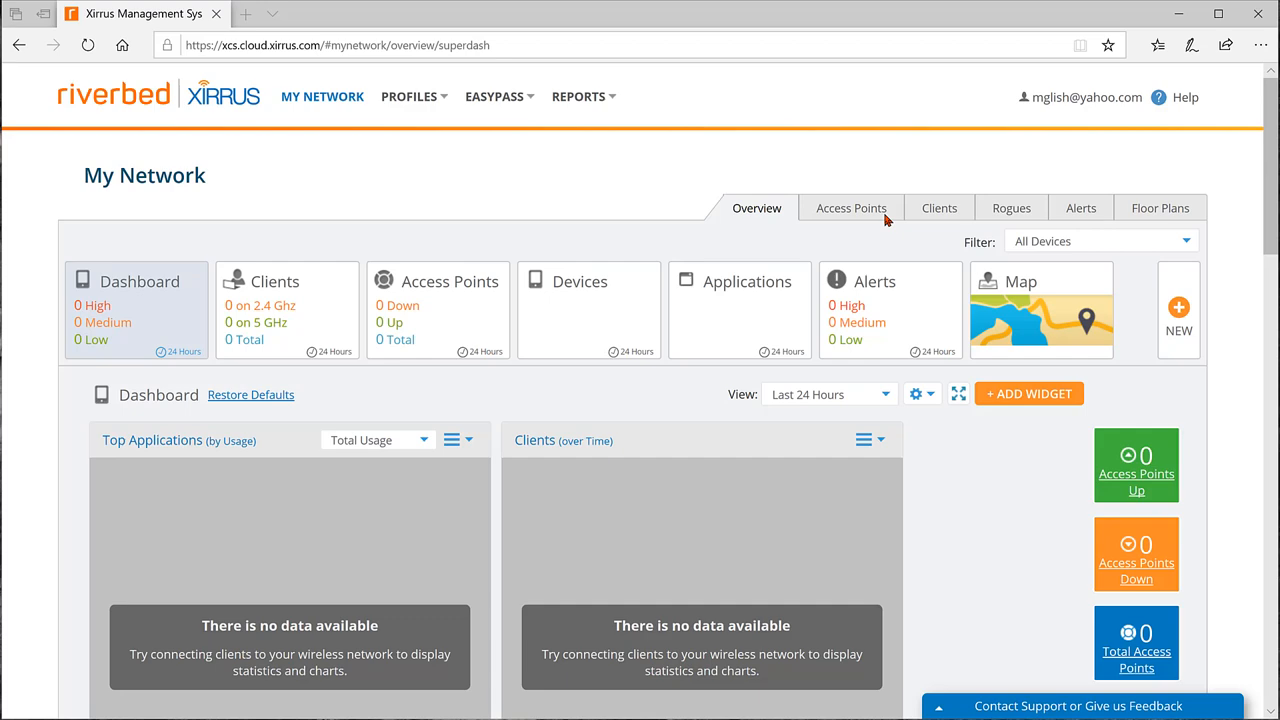
- Reach the add-access-point form from the Access Points section via Add AP to Account
{"action": "left_click", "coordinate": [852, 208]}
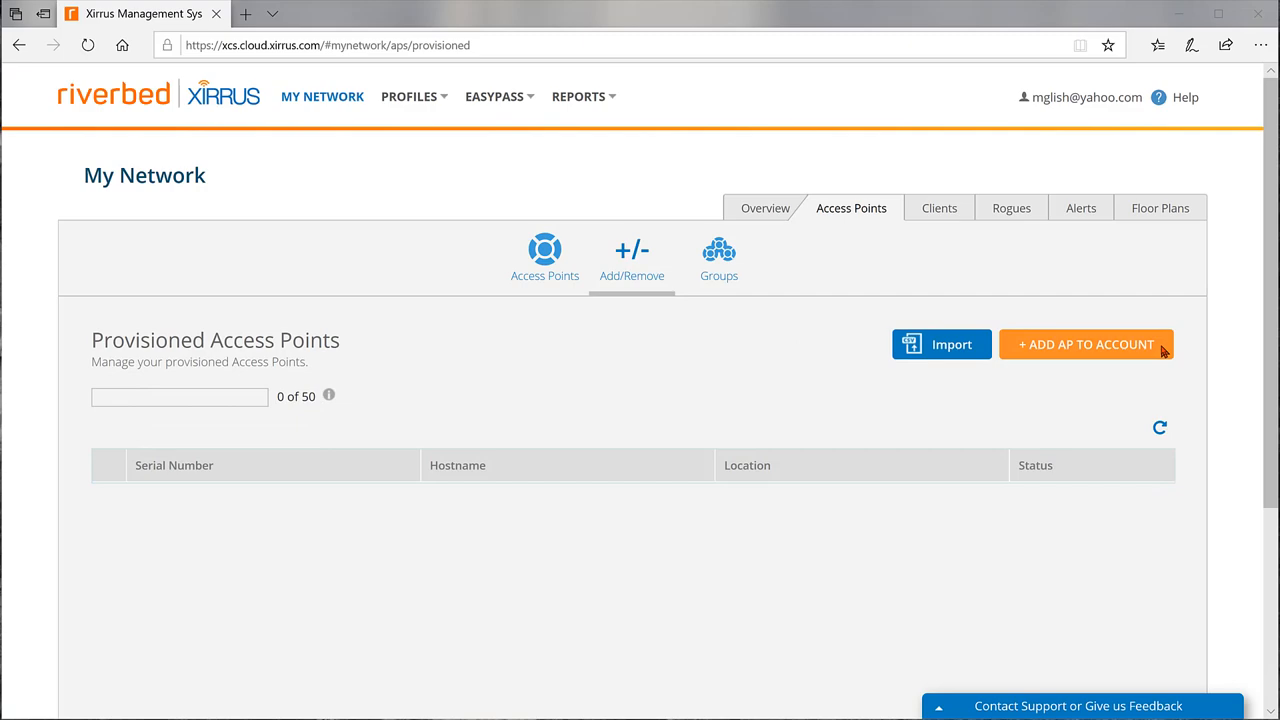
{"action": "left_click", "coordinate": [1086, 344]}
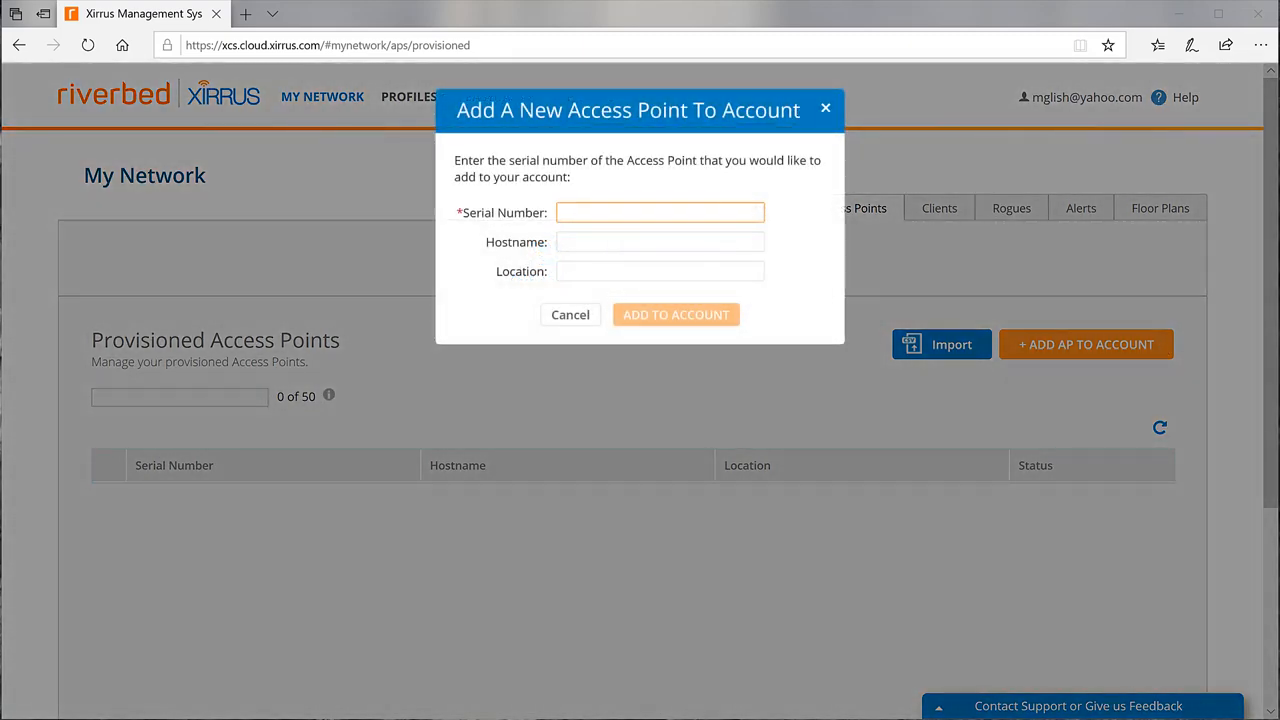
- Register serial number NN000000011 so it lists as Waiting, using one of fifty slots
{"action": "type", "text": "NN000000011"}
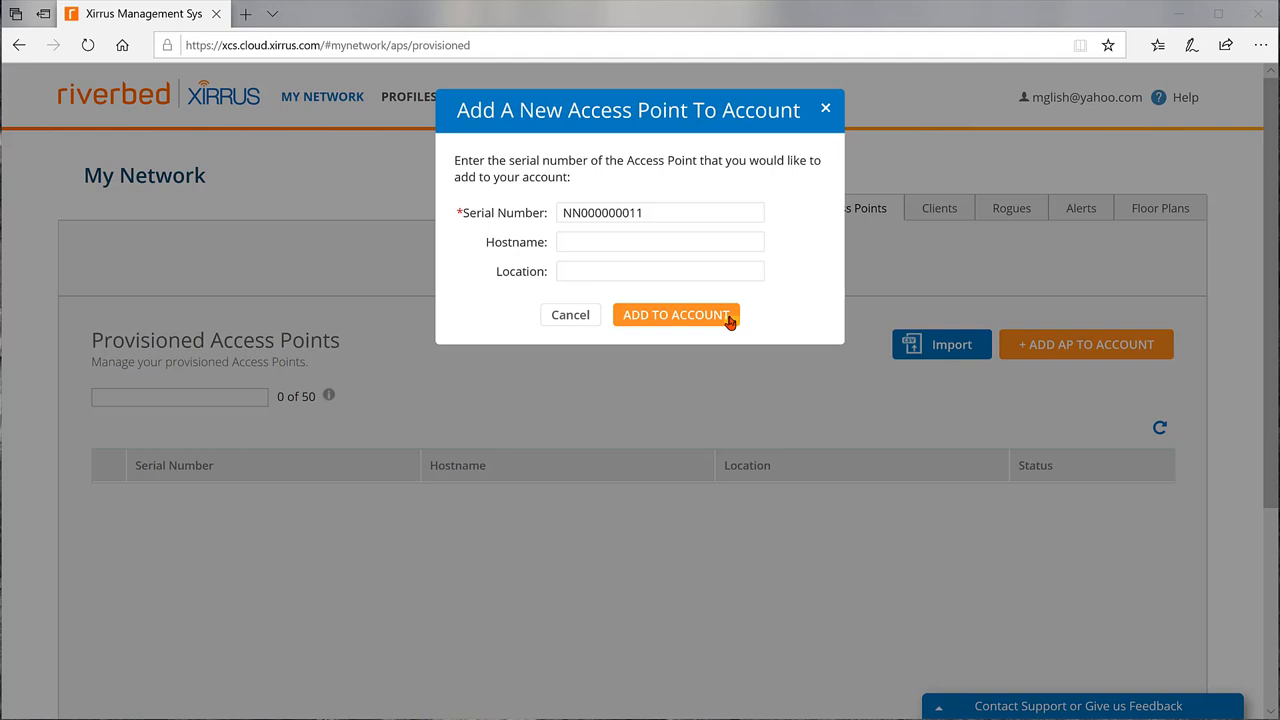
{"action": "left_click", "coordinate": [676, 314]}
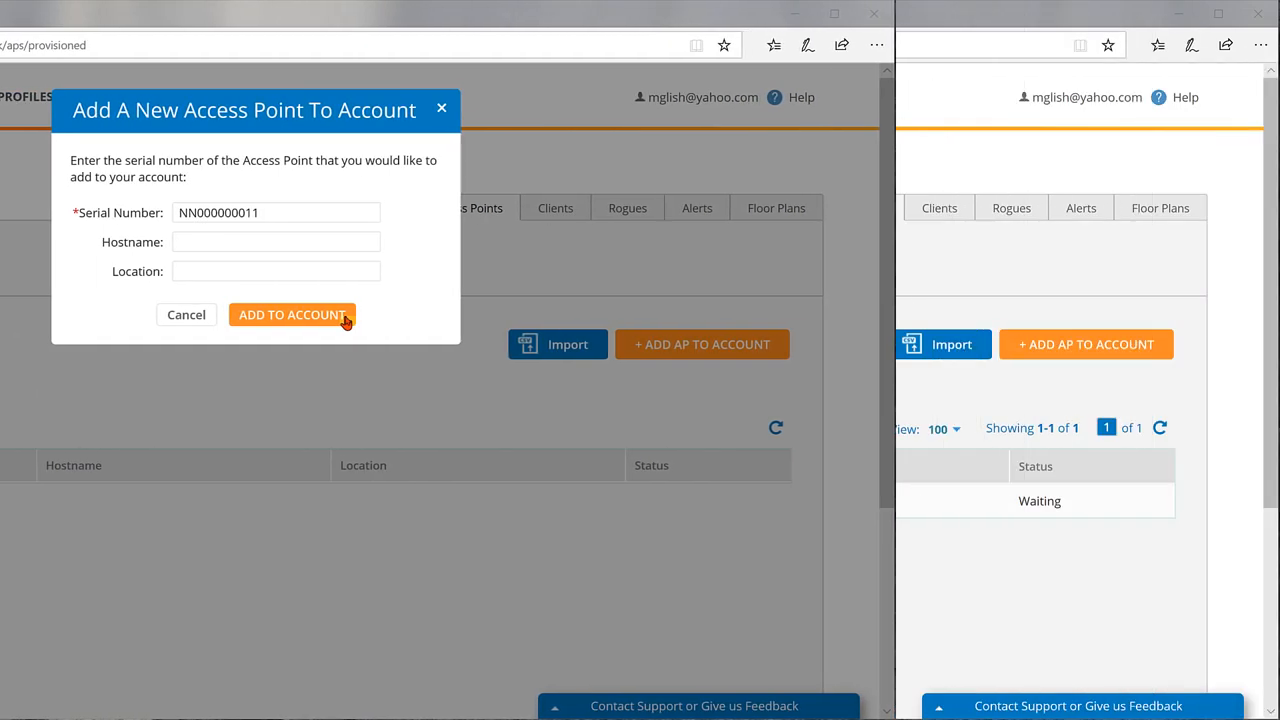
{"action": "left_click", "coordinate": [292, 314]}
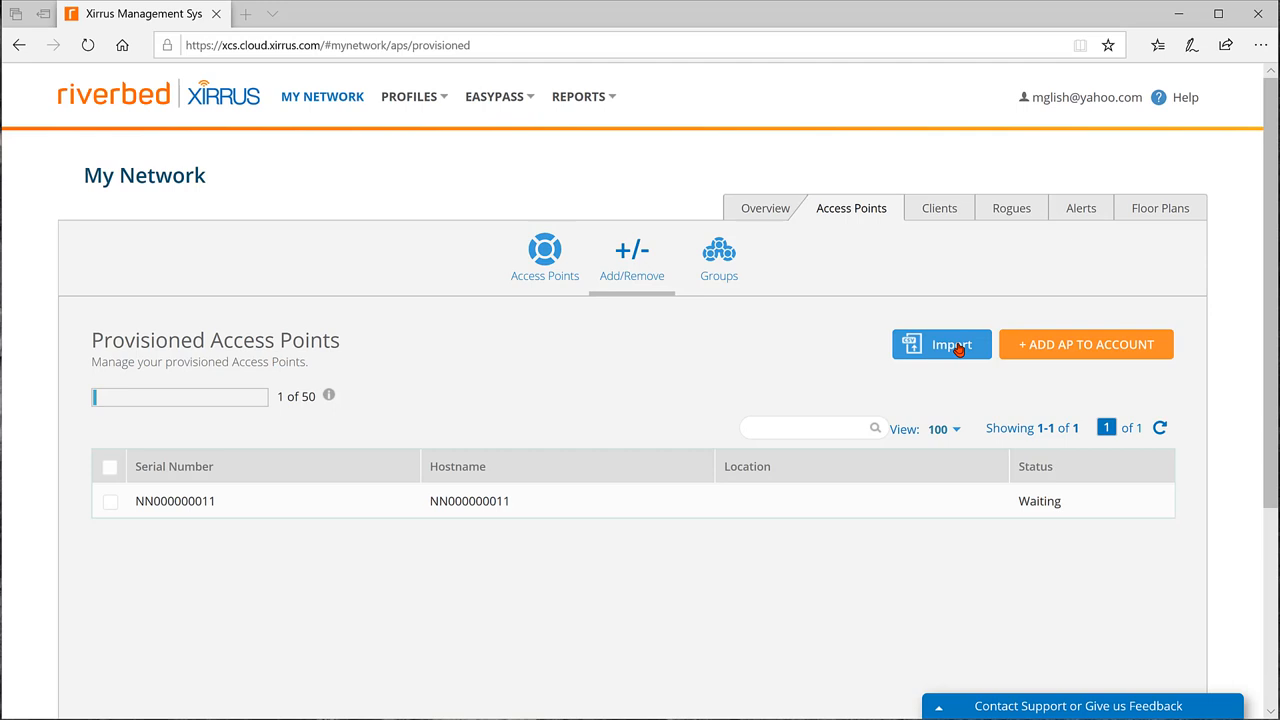
- Start an access-point import, reaching the Windows file-open chooser with no file selected
{"action": "left_click", "coordinate": [940, 344]}
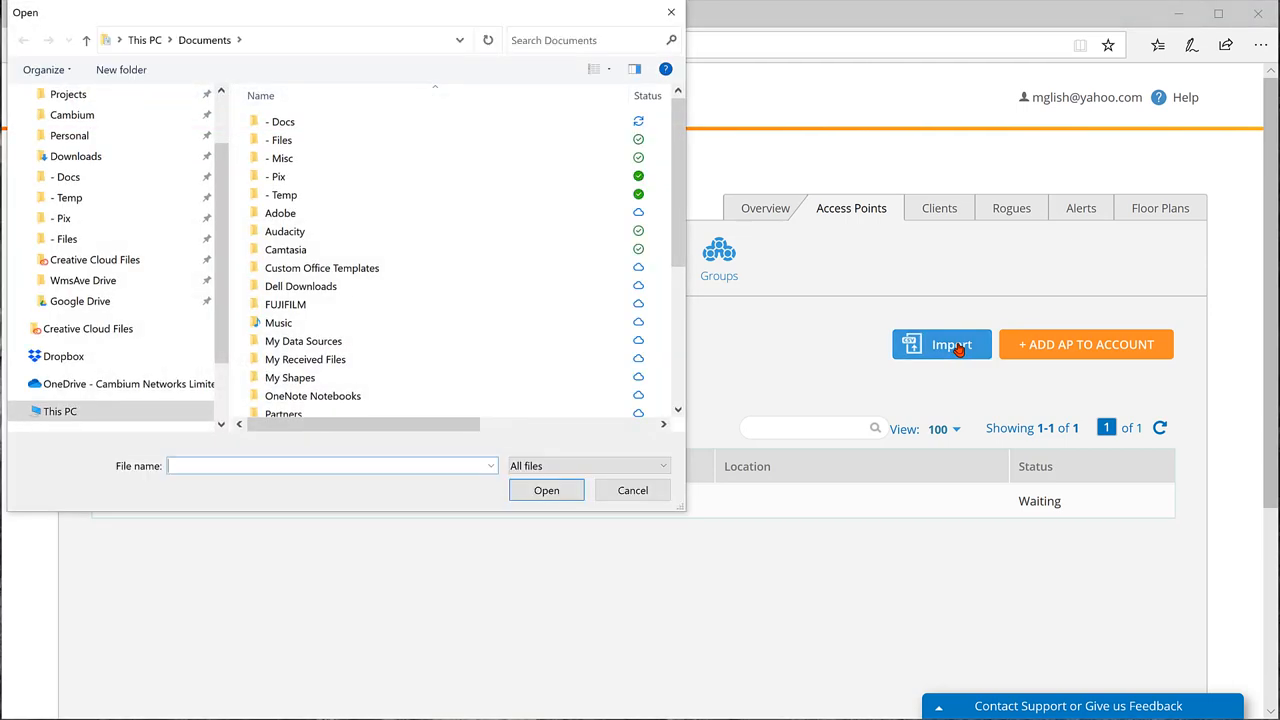
{"action": "mouse_move", "coordinate": [692, 452]}
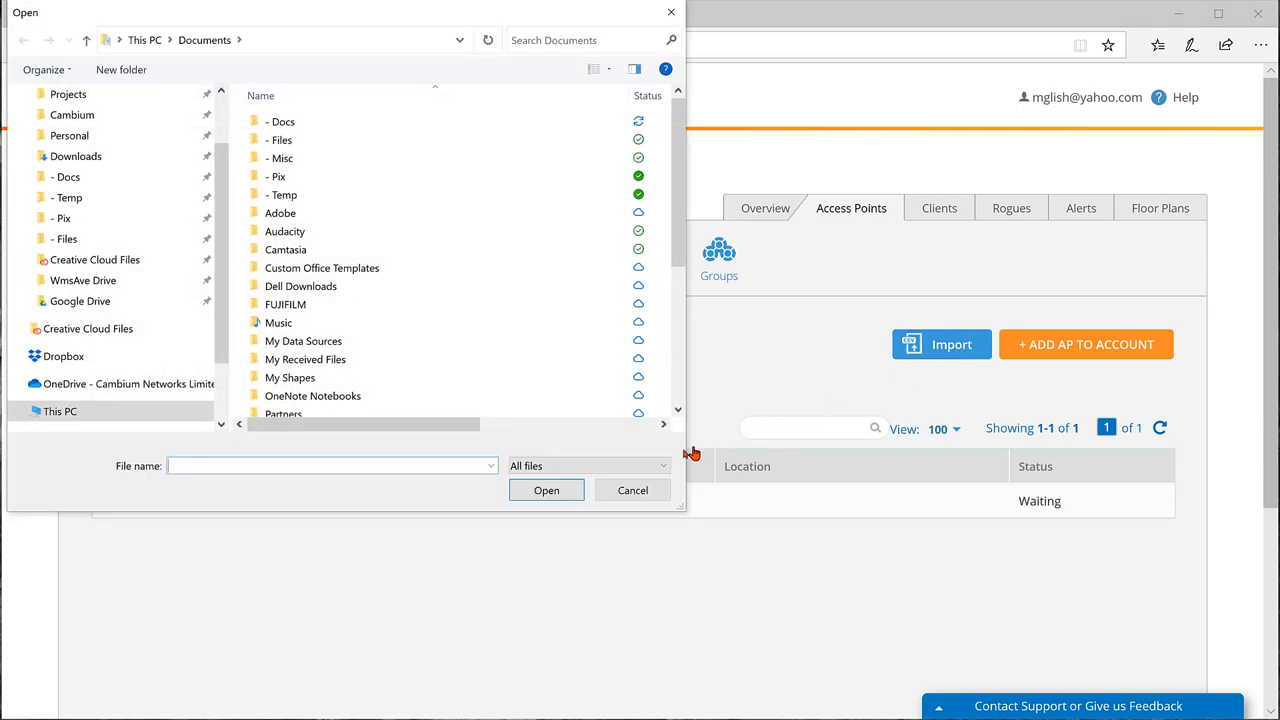